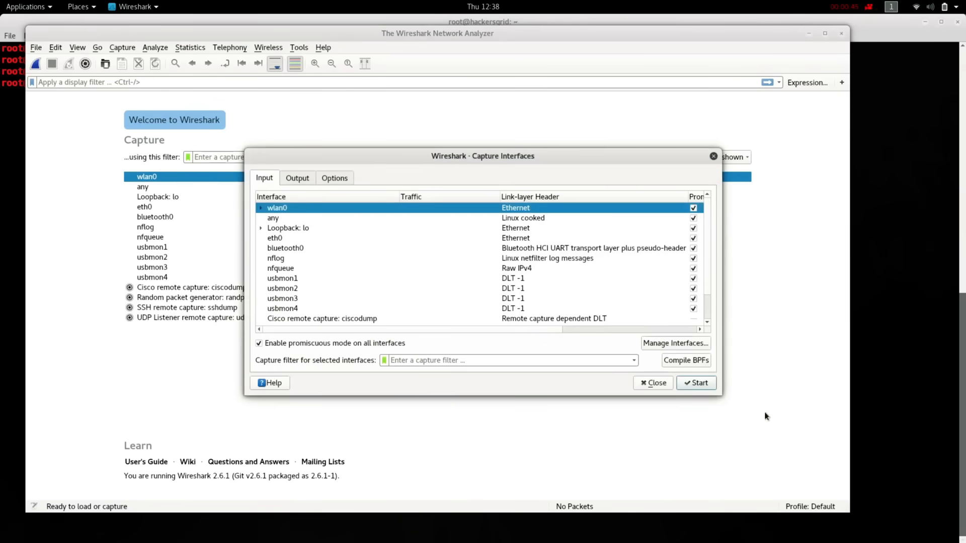
# - Bring up the Manage Interfaces dialog listing all local interfaces with their visibility and names
pyautogui.click(675, 343)
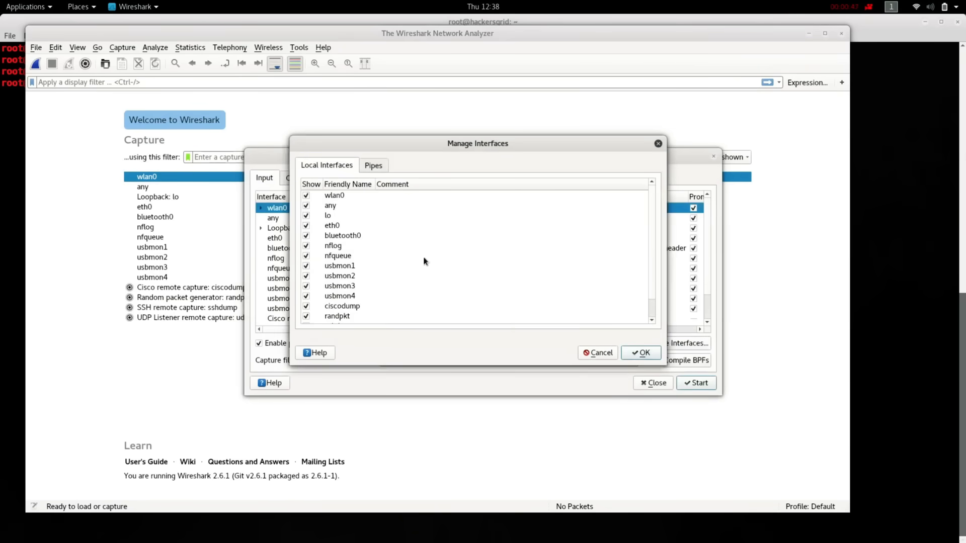